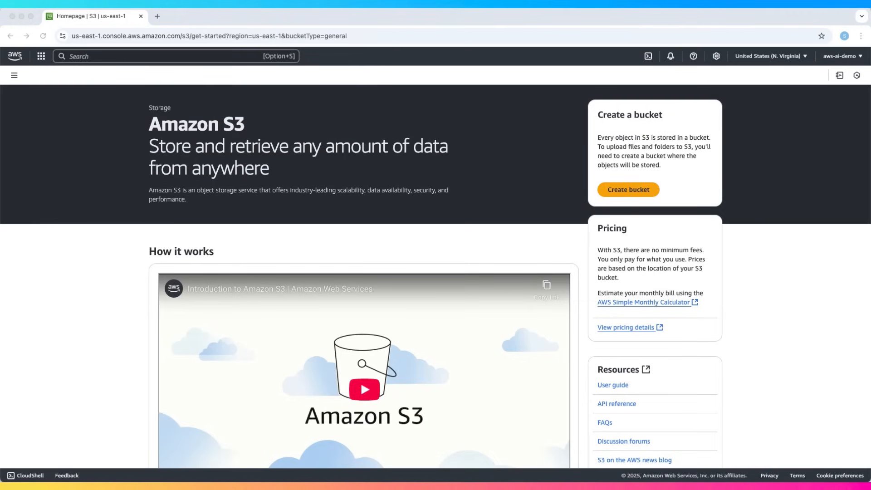
mouse_move(789, 289)
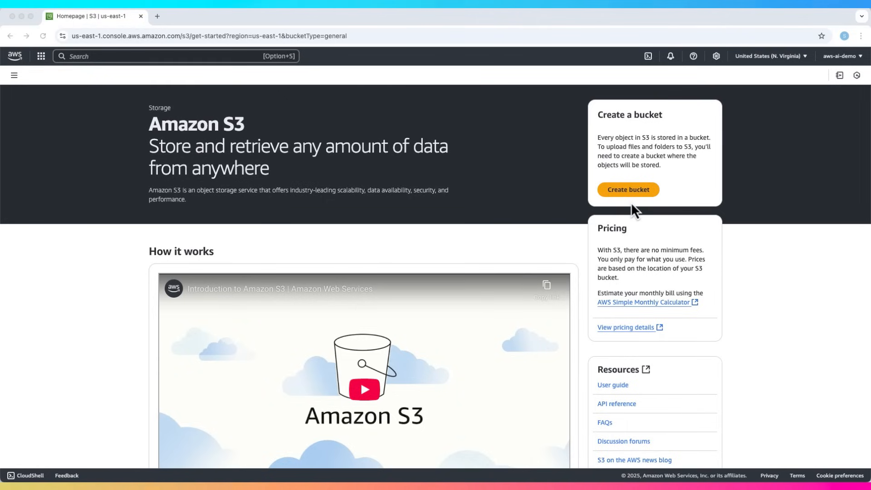
- Start a new bucket named demo-encryption-knodax with Bucket Versioning enabled
click(628, 190)
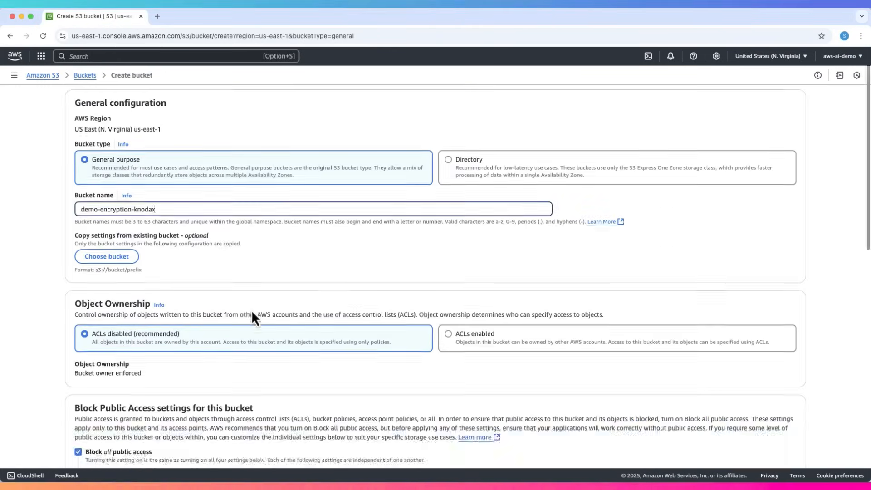
scroll(down, 3)
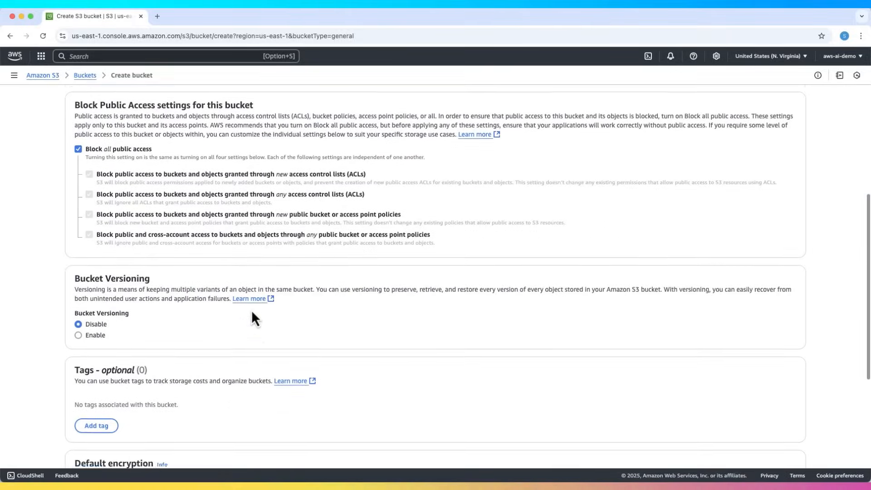
scroll(down, 3)
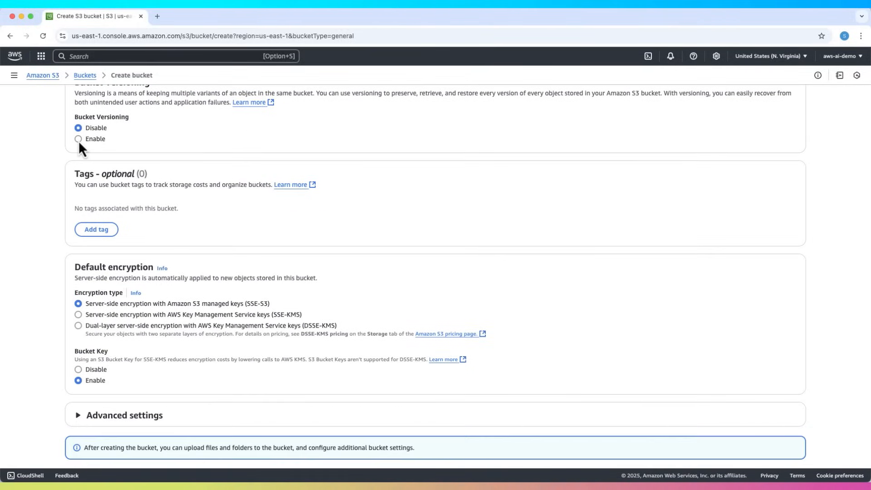
click(78, 139)
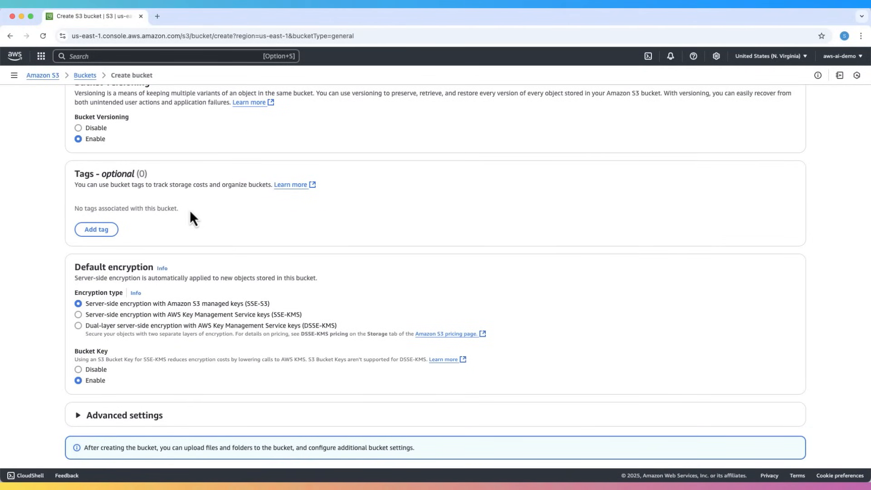
scroll(down, 3)
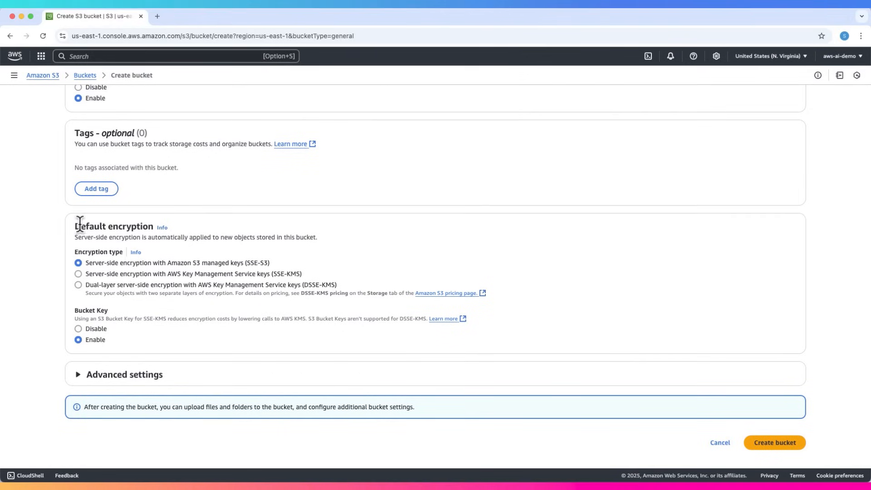
mouse_move(253, 272)
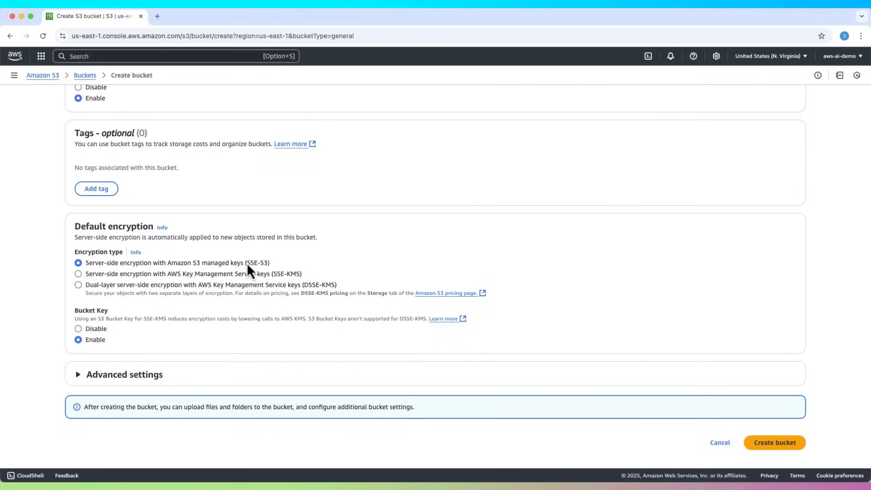
double_click(261, 262)
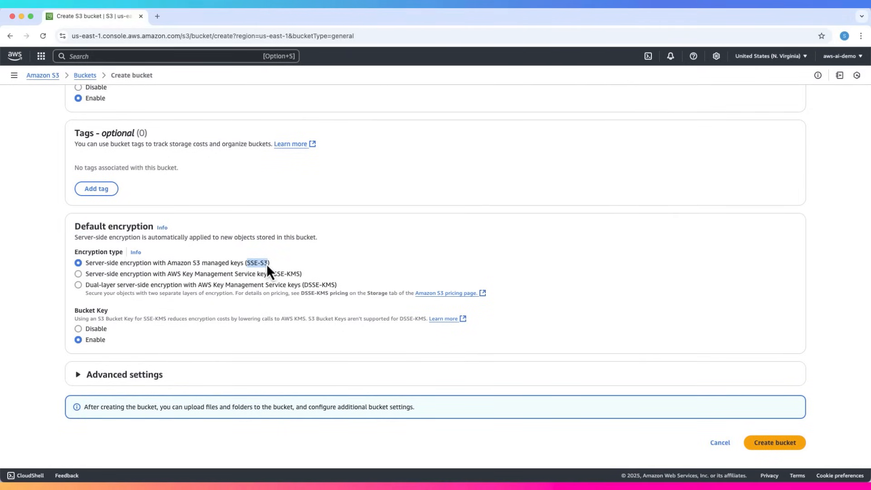
mouse_move(284, 289)
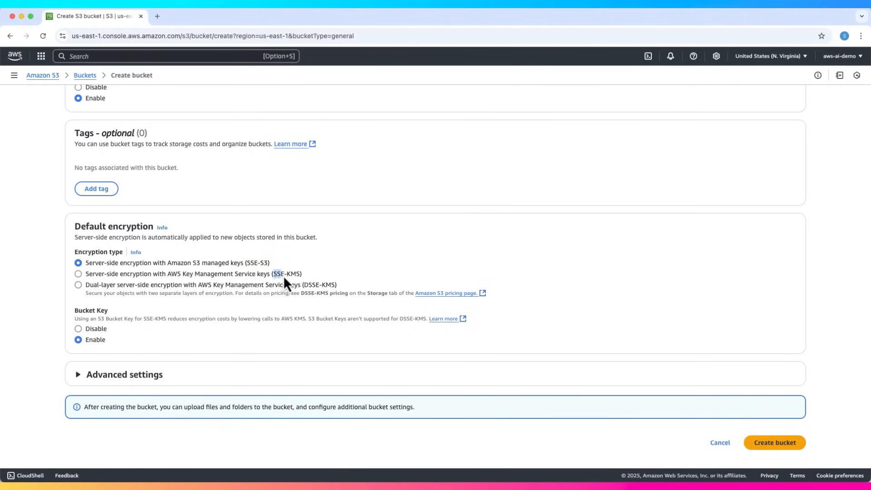
click(78, 274)
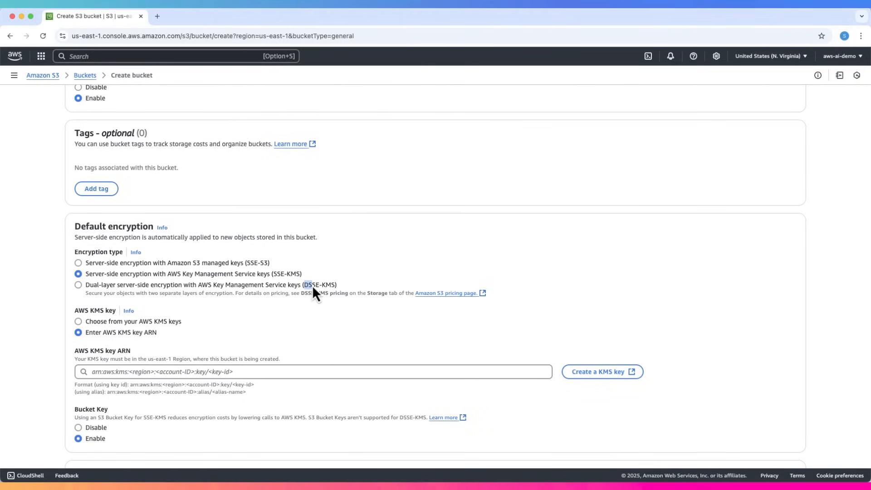
click(79, 285)
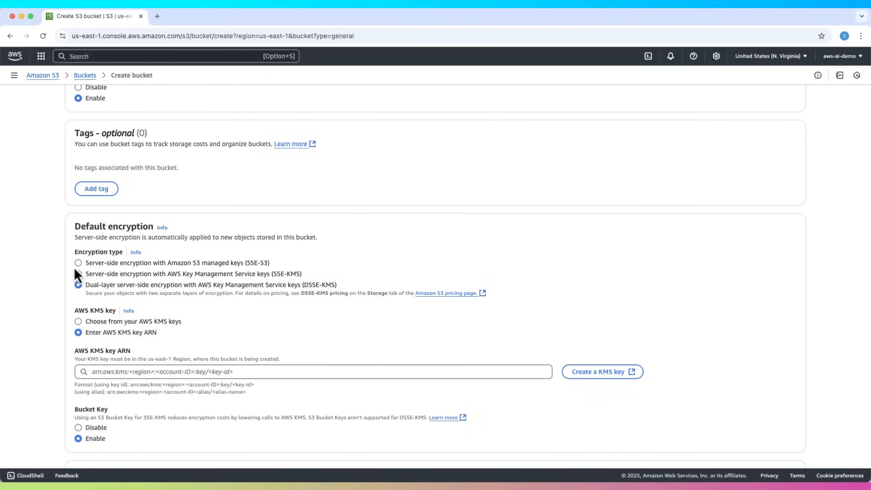
click(78, 263)
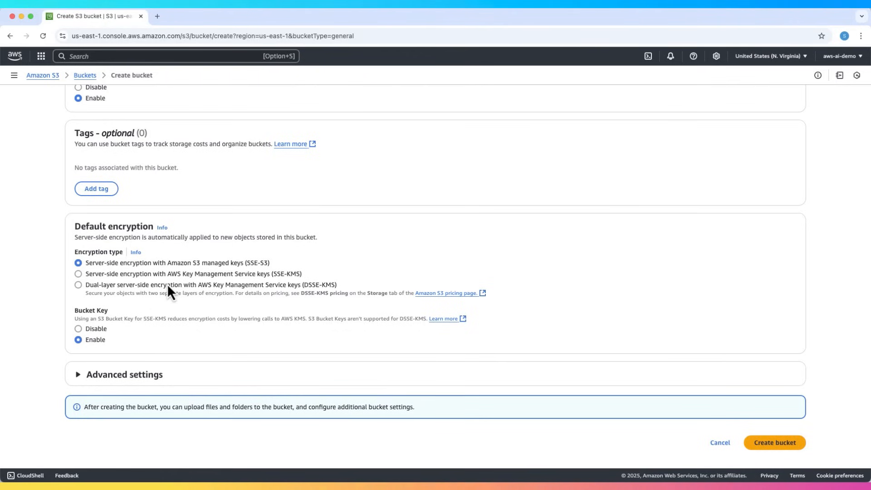
mouse_move(178, 308)
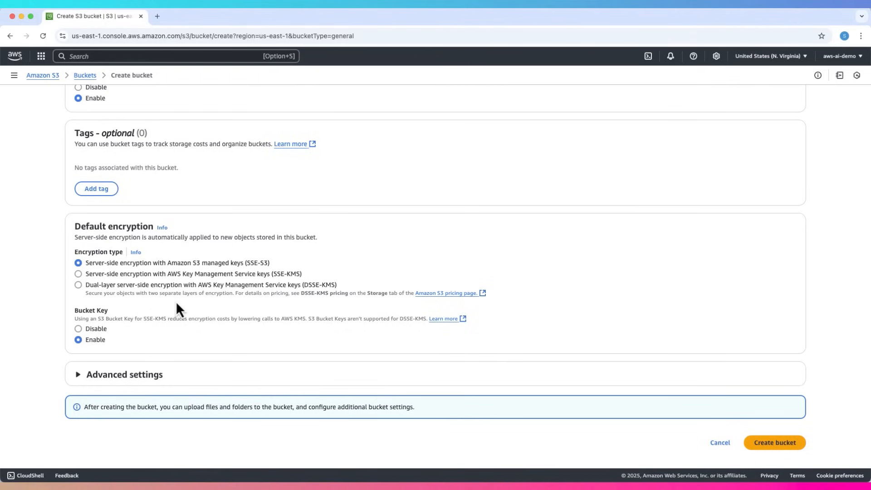
mouse_move(775, 443)
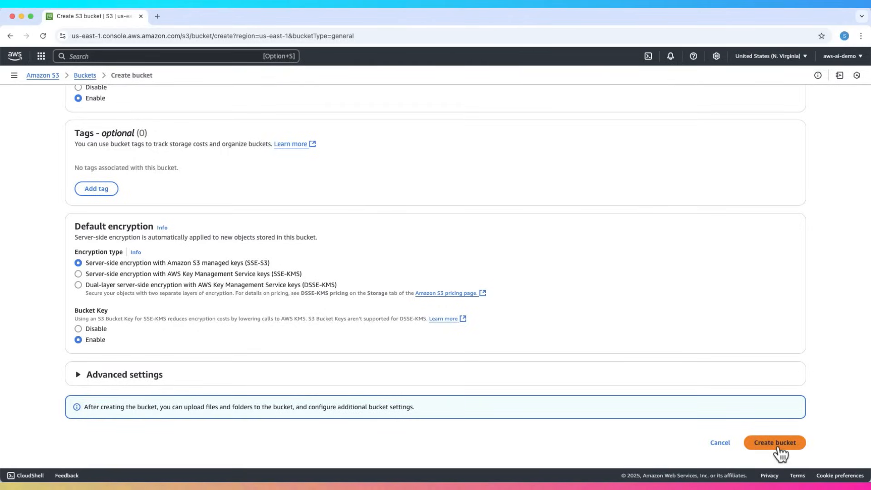
- Create the demo-encryption-knodax bucket and upload nature-scene.jpg into it
click(774, 442)
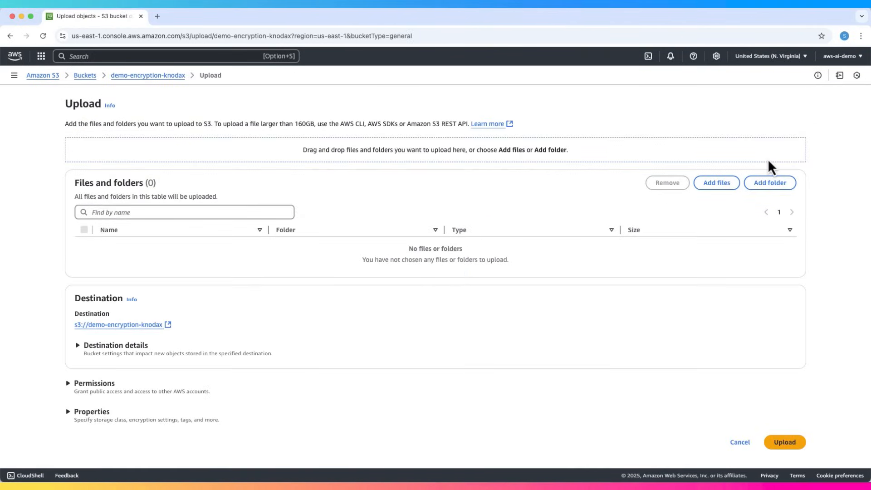
click(716, 183)
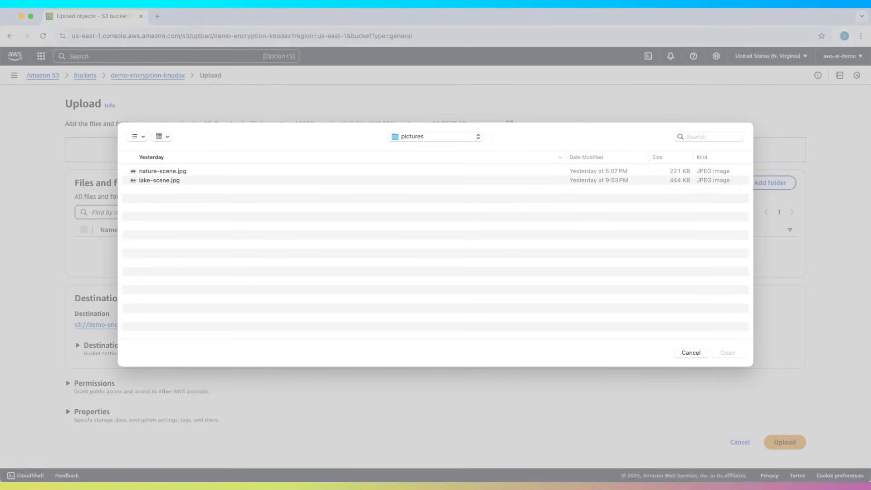
click(162, 171)
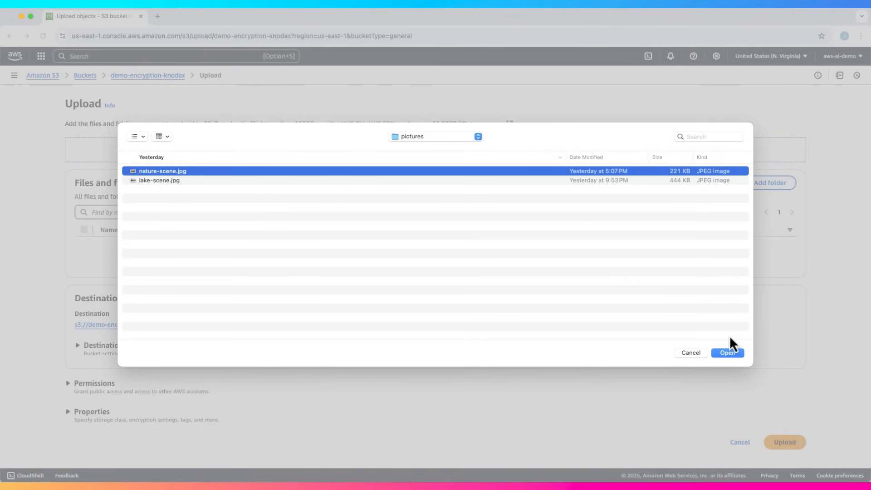
click(727, 353)
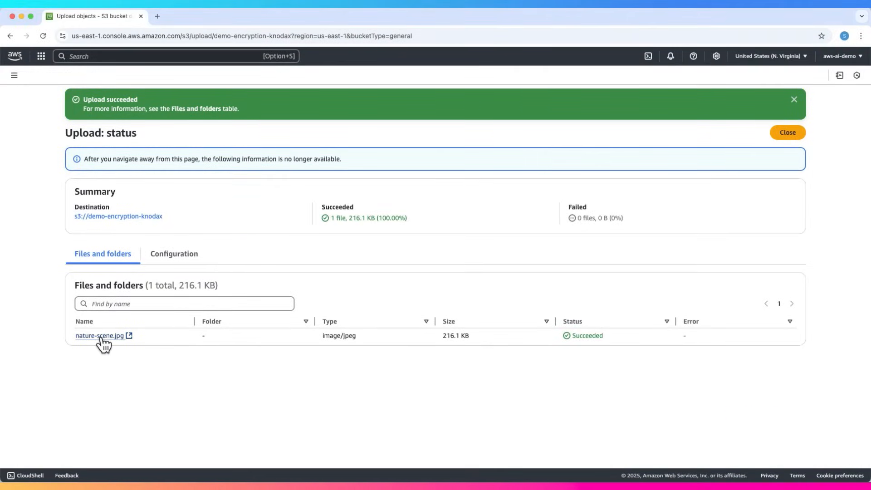
- Open nature-scene.jpg's details and confirm its SSE-S3 server-side encryption
click(99, 336)
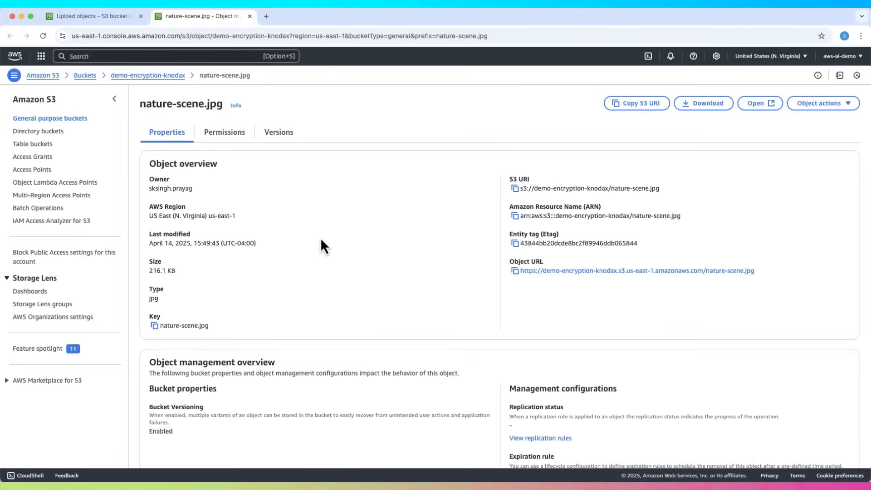
scroll(down, 3)
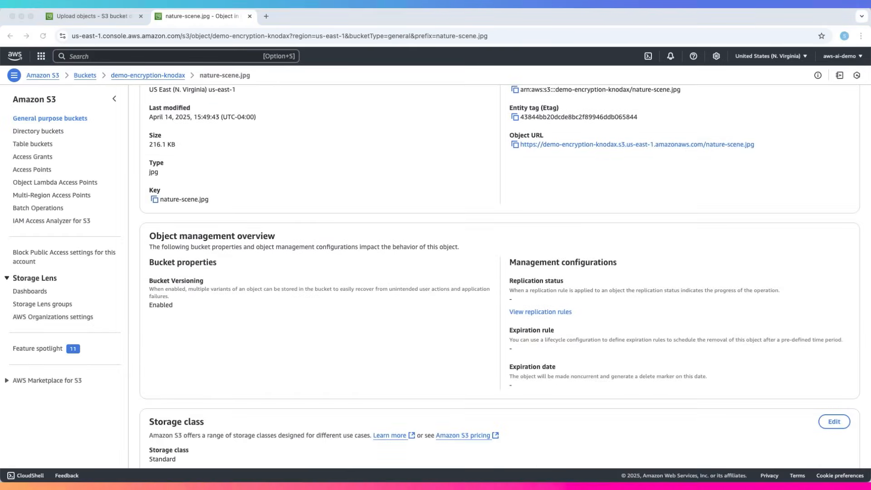
scroll(down, 3)
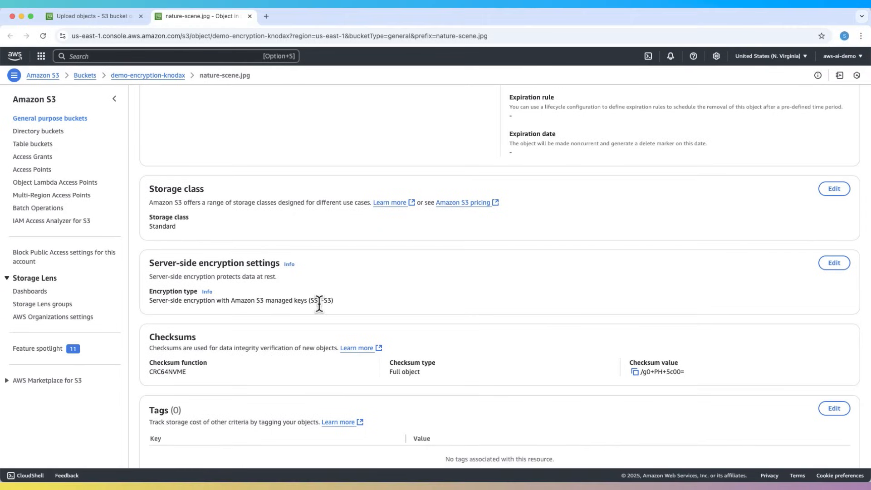
double_click(321, 300)
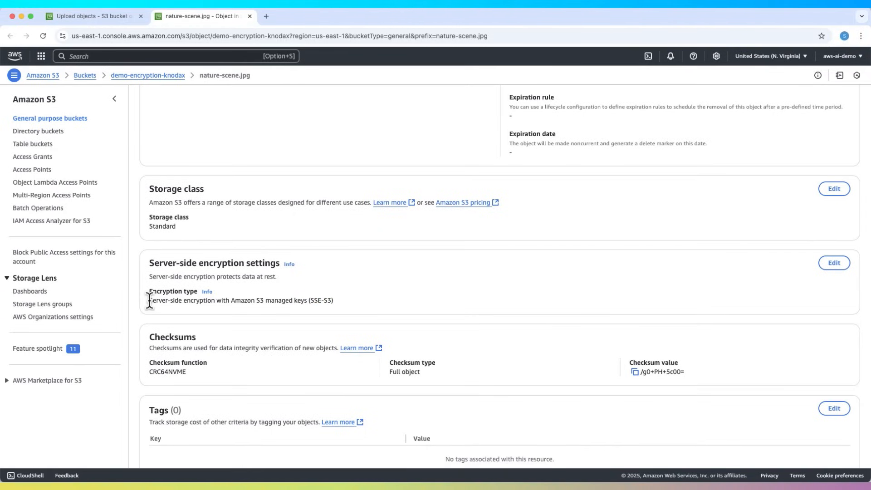
mouse_move(491, 297)
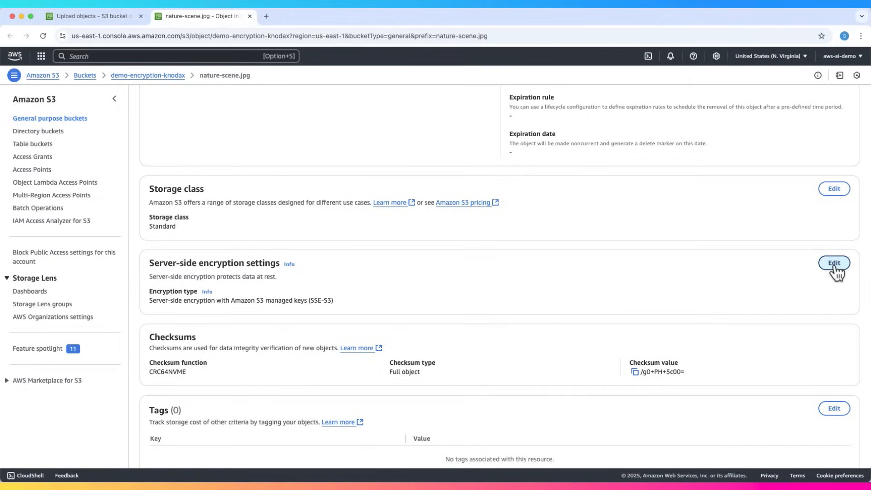
- Override nature-scene.jpg's encryption to SSE-KMS with an existing KMS key, keeping Bucket Key enabled
click(835, 263)
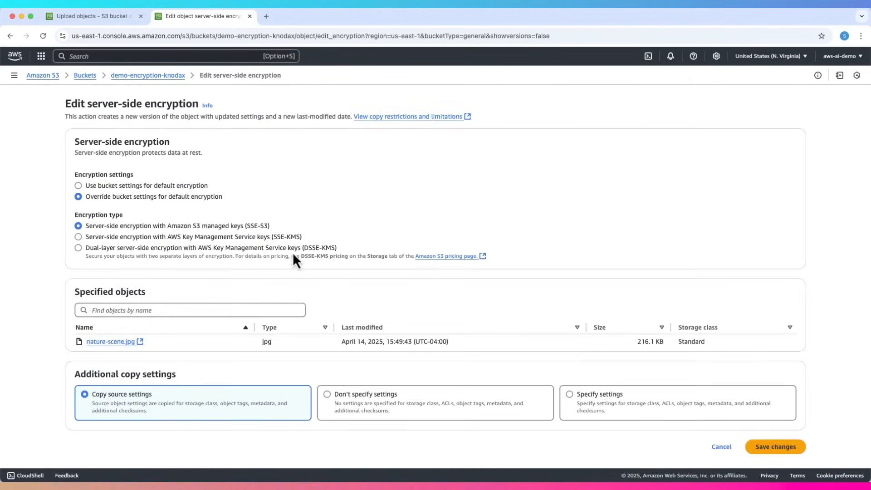
mouse_move(154, 265)
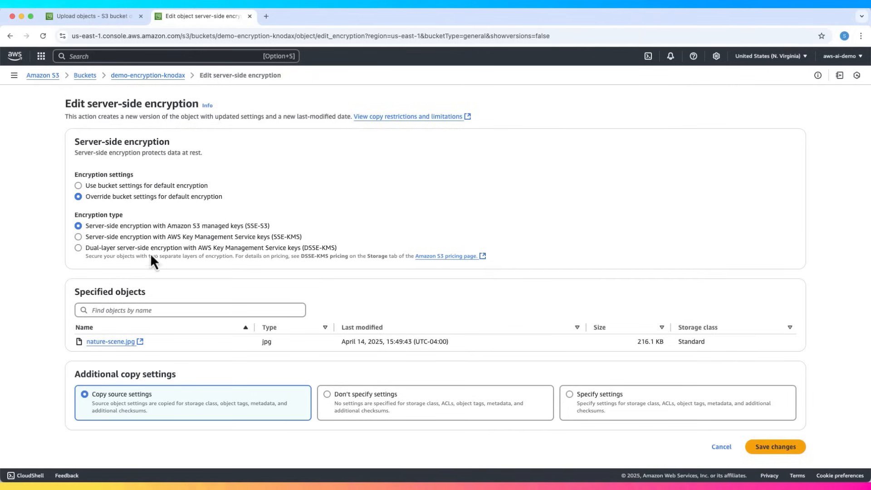
mouse_move(156, 273)
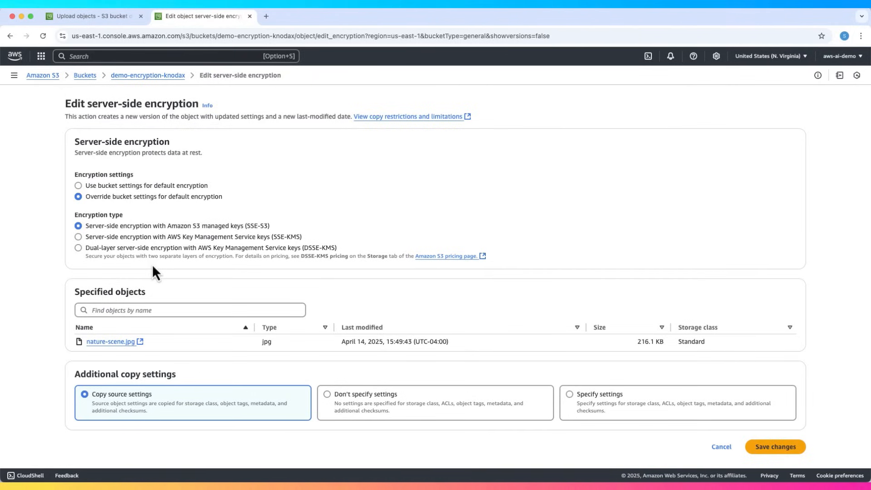
click(78, 237)
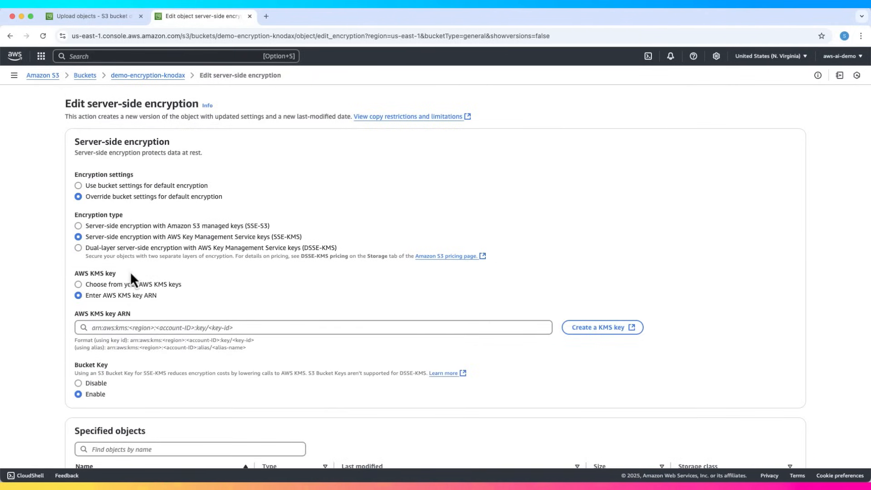
mouse_move(156, 327)
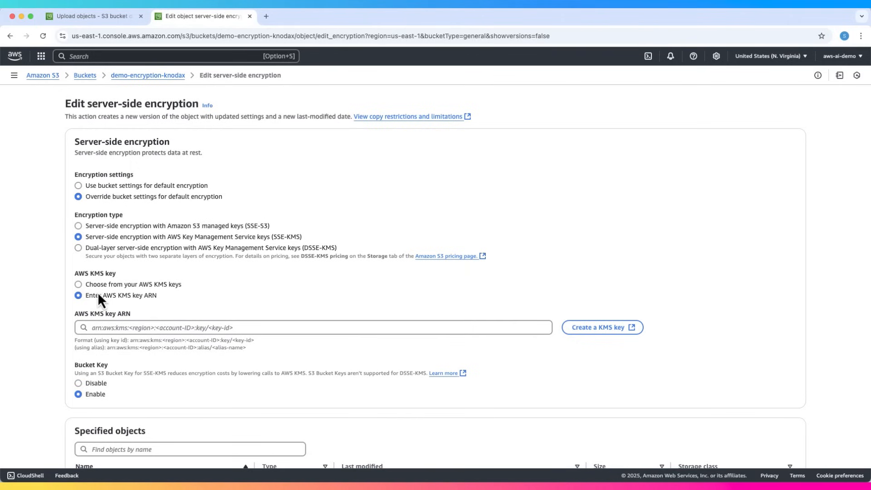
click(77, 283)
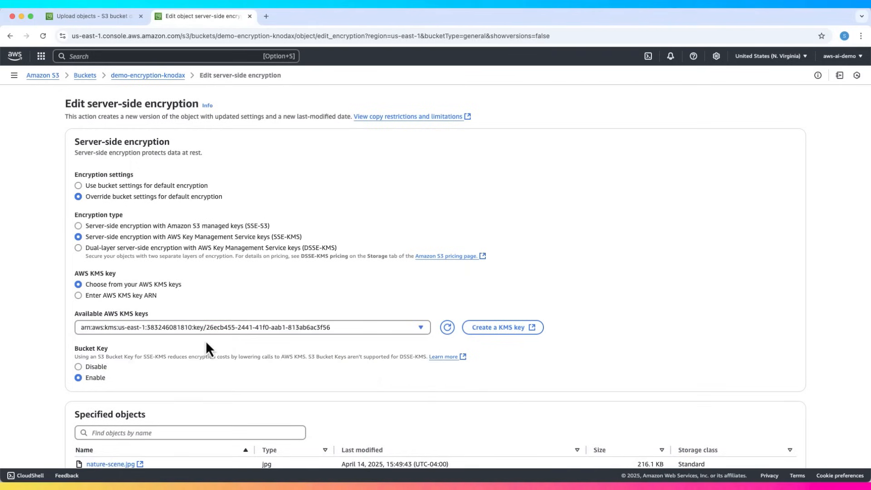
scroll(down, 3)
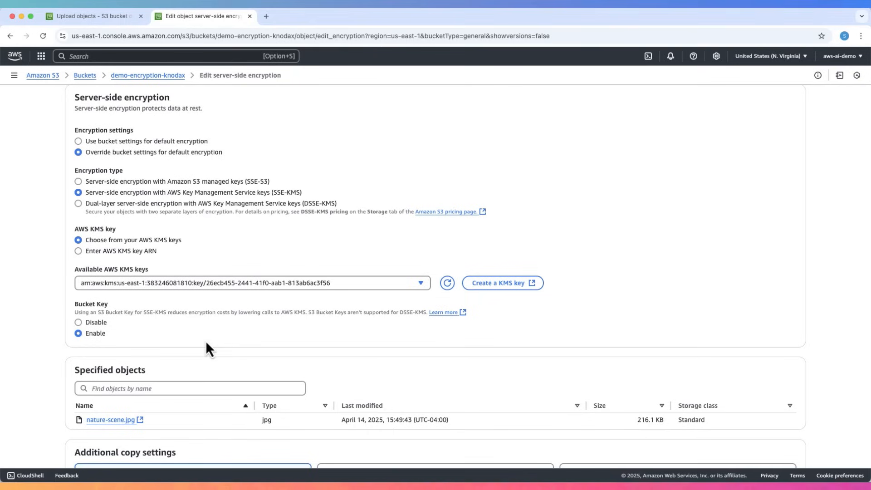
mouse_move(512, 286)
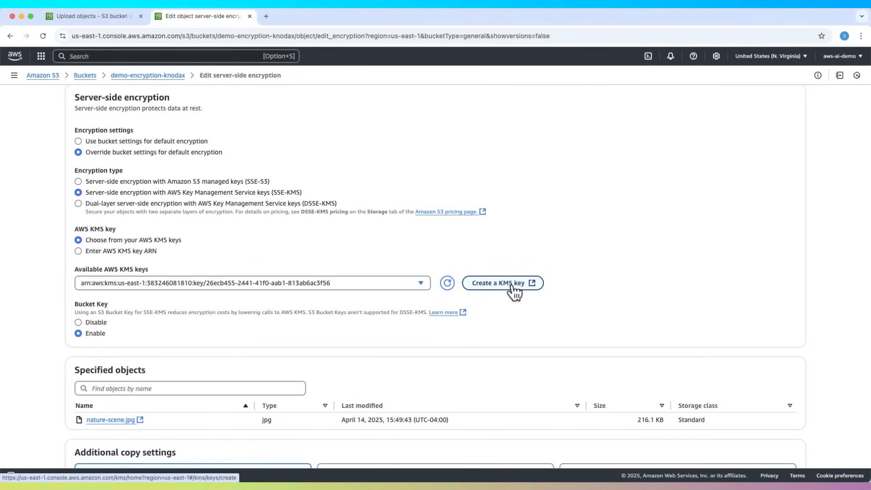
scroll(down, 3)
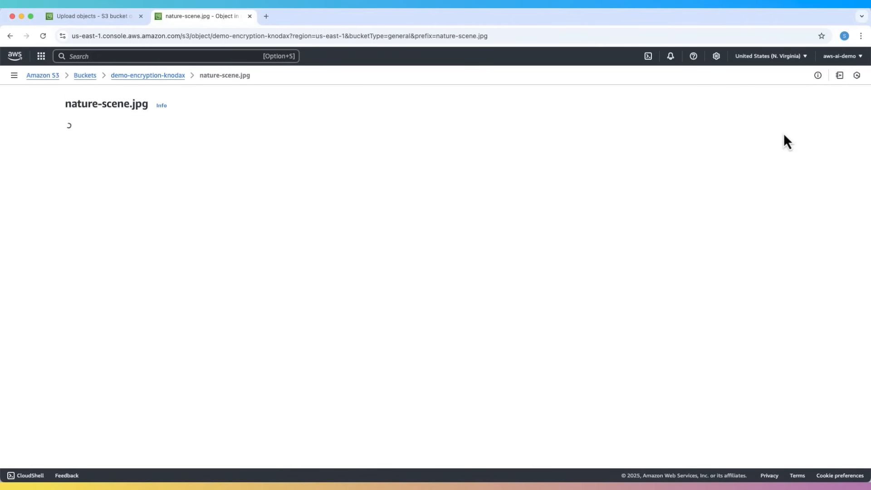
- View both nature-scene.jpg versions and check the current version's SSE-KMS encryption
click(204, 132)
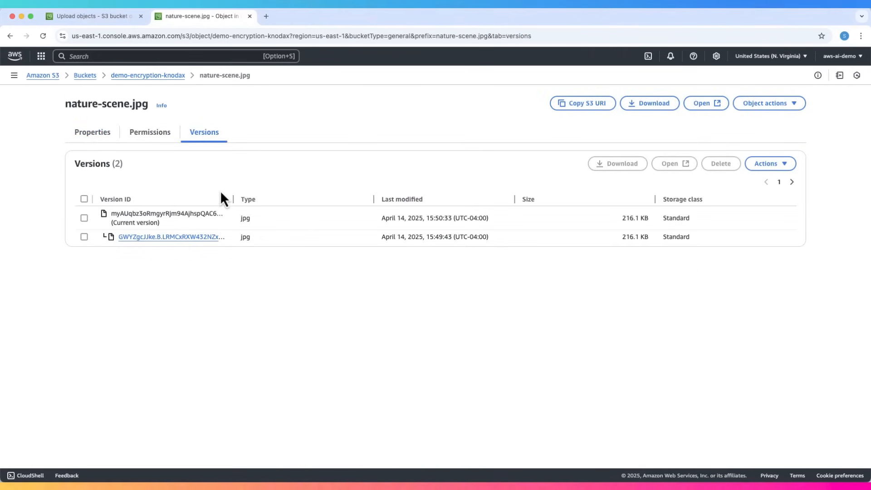
click(171, 237)
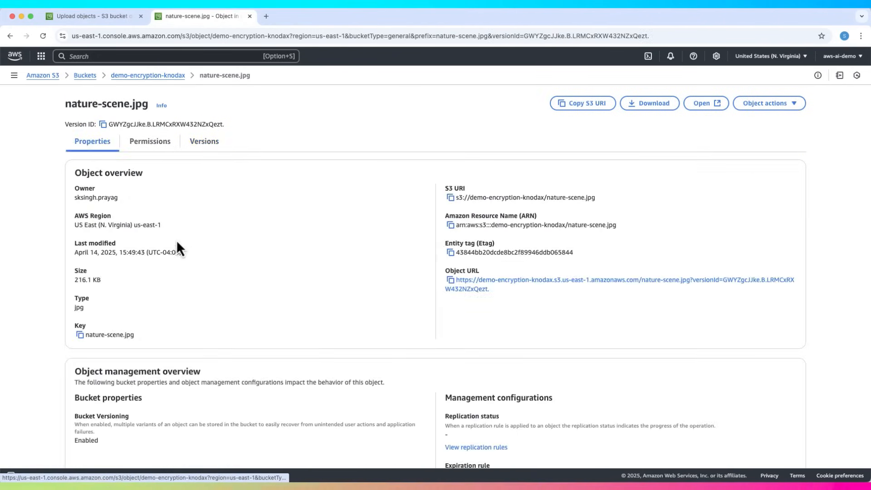
click(203, 141)
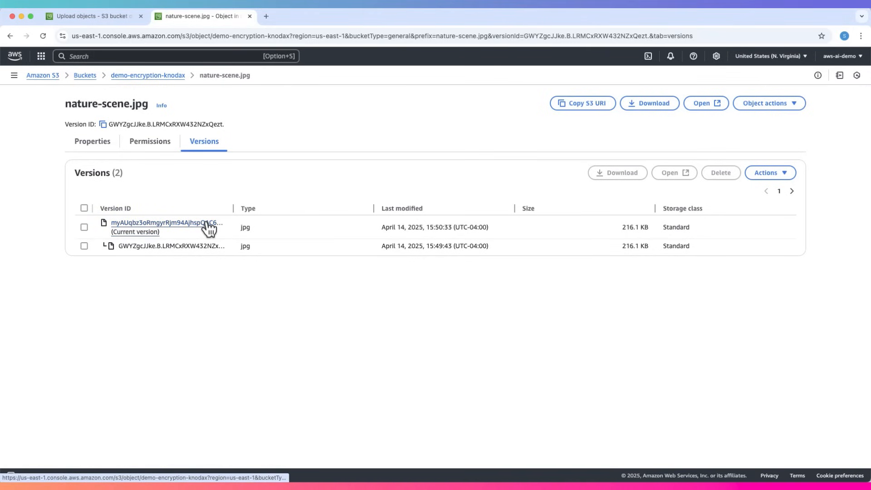
click(157, 222)
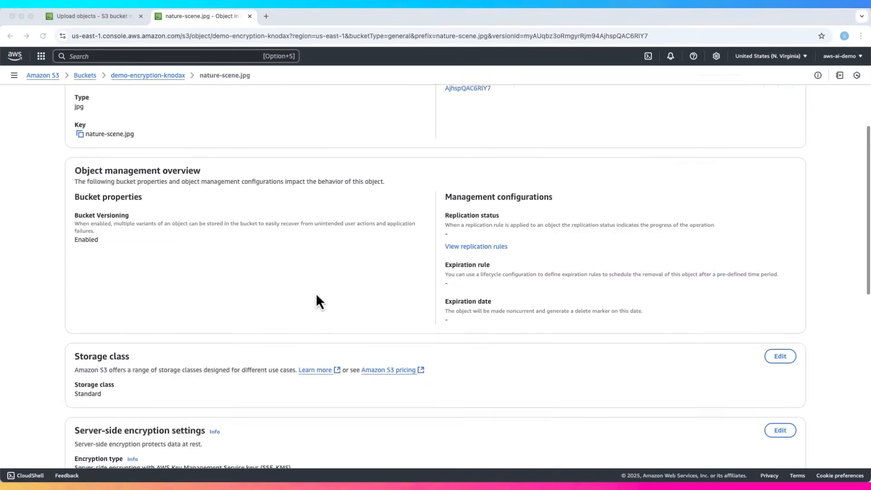
scroll(down, 3)
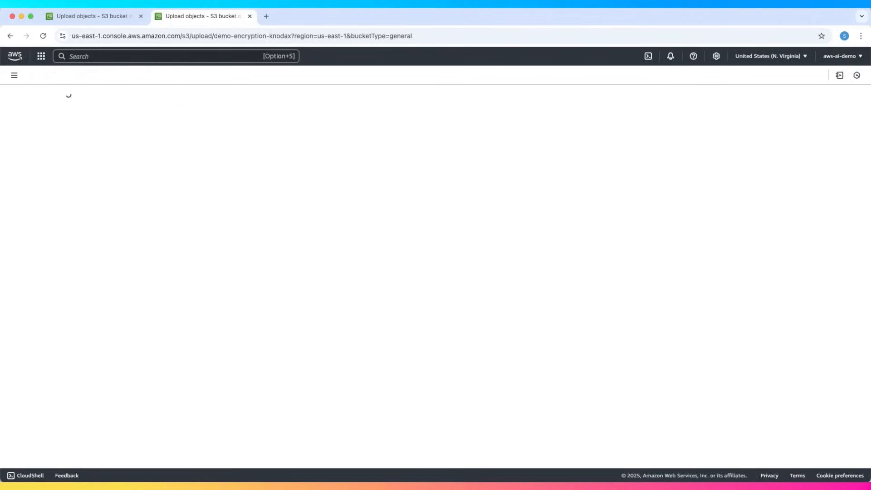
mouse_move(714, 187)
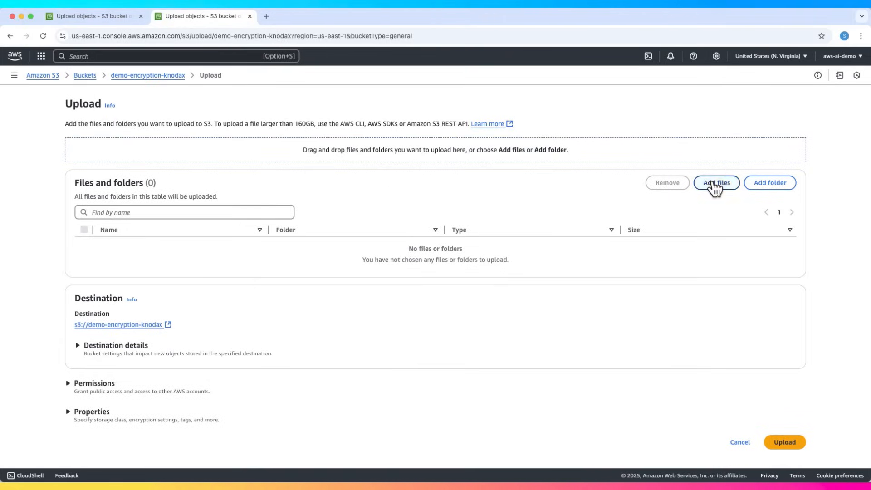
- Add lake-scene.jpg to an upload overriding encryption with SSE-KMS and an existing KMS key
click(716, 183)
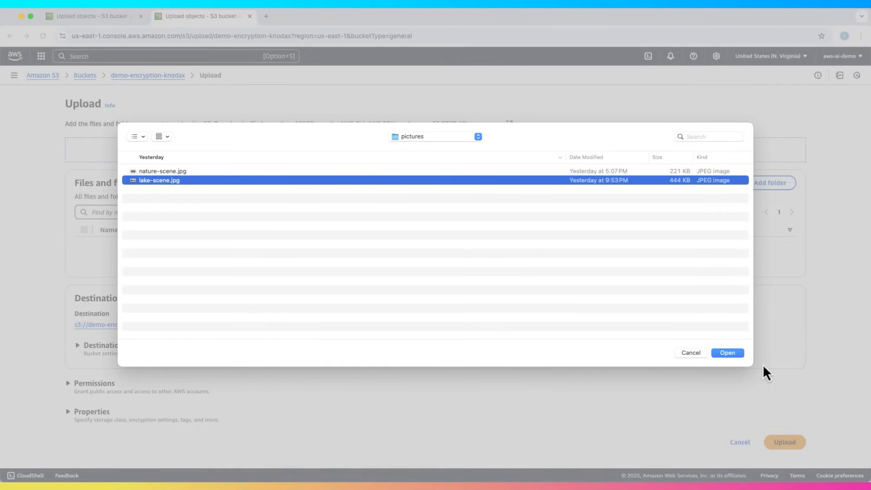
click(727, 352)
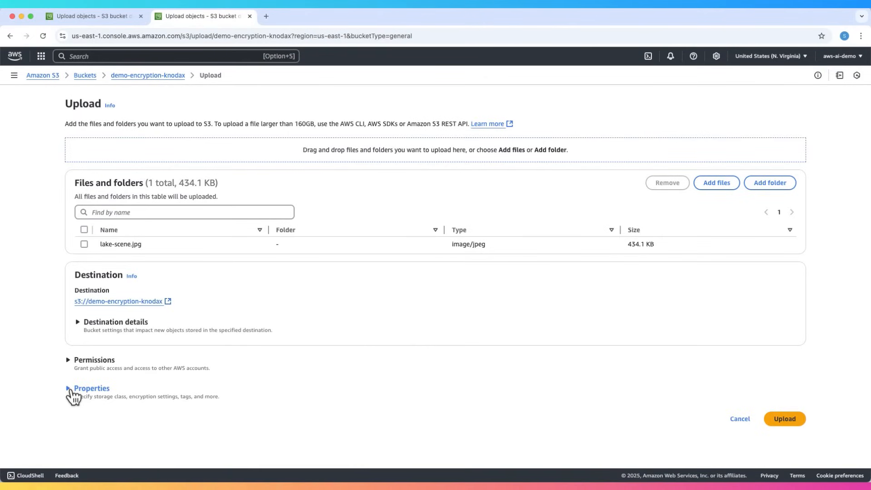
click(89, 388)
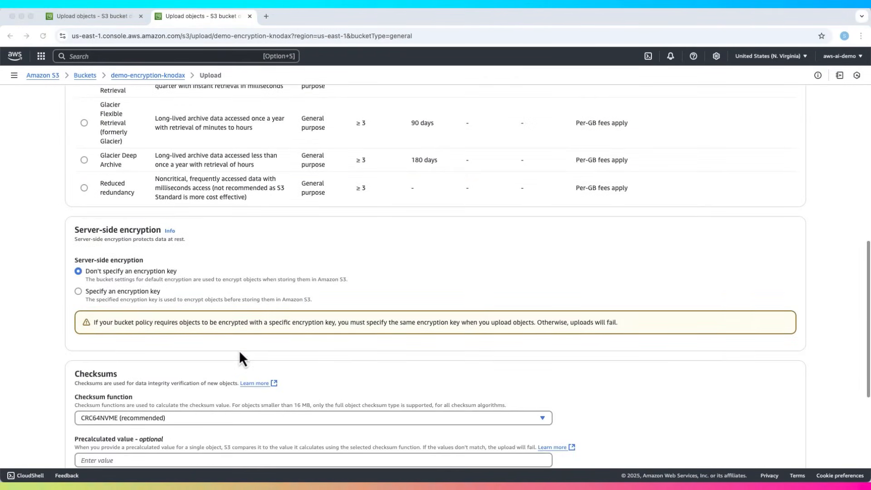
click(78, 291)
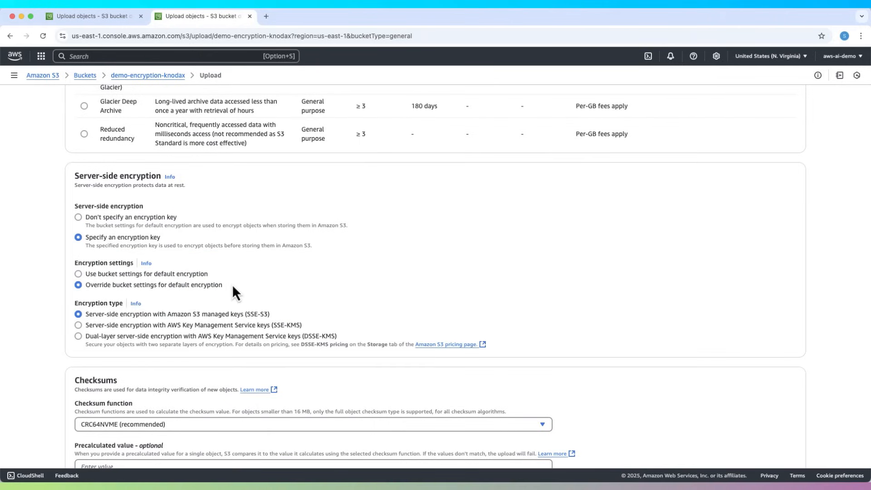
click(78, 325)
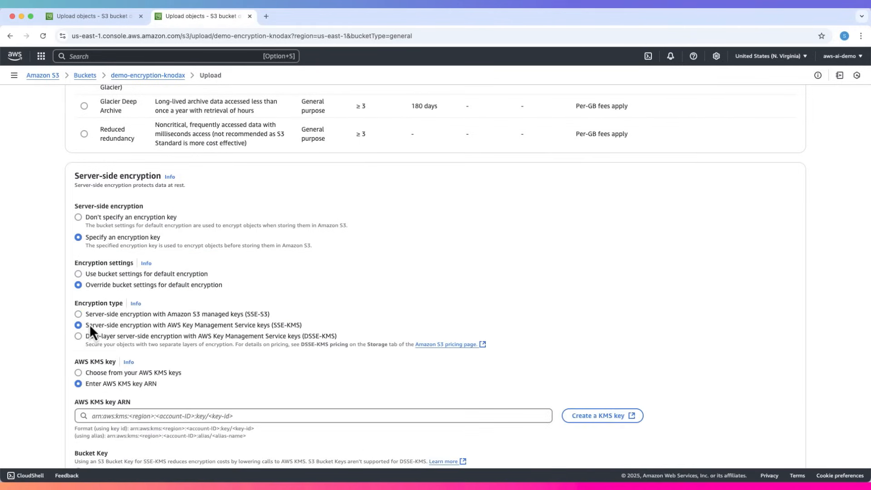
scroll(down, 3)
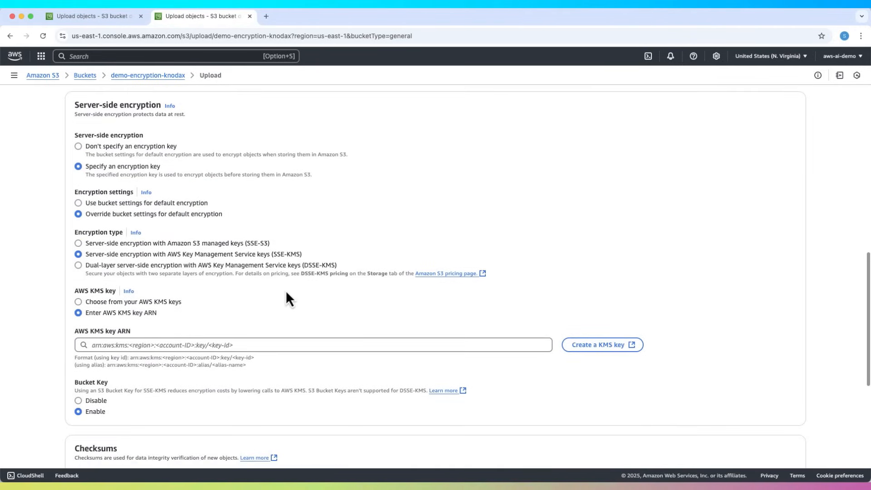
click(79, 301)
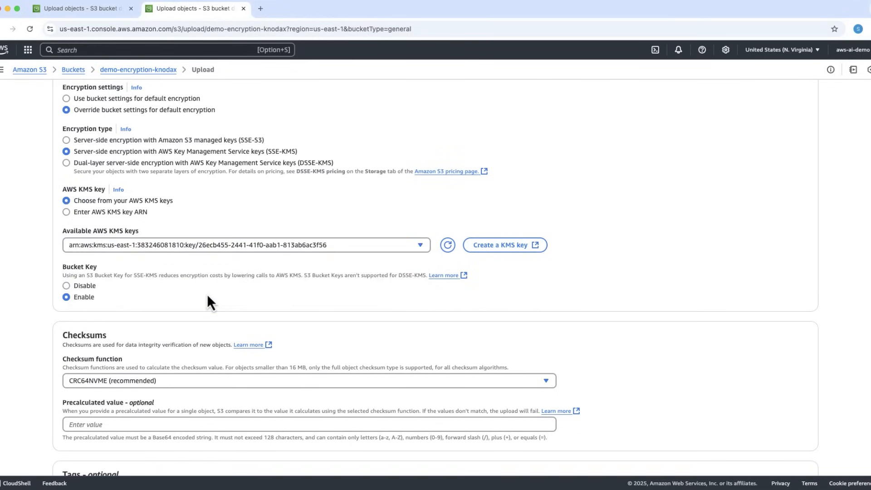
scroll(down, 3)
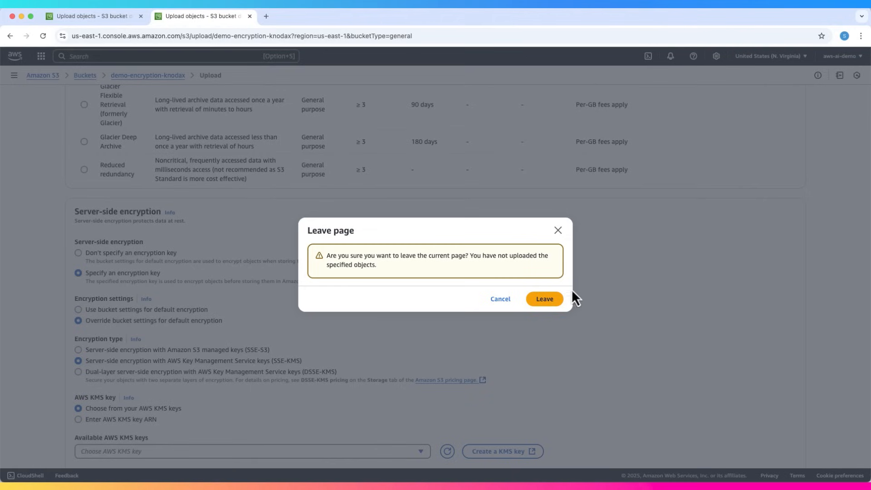
- Abandon the lake-scene.jpg upload and open the demo-encryption-knodax bucket's properties
click(545, 298)
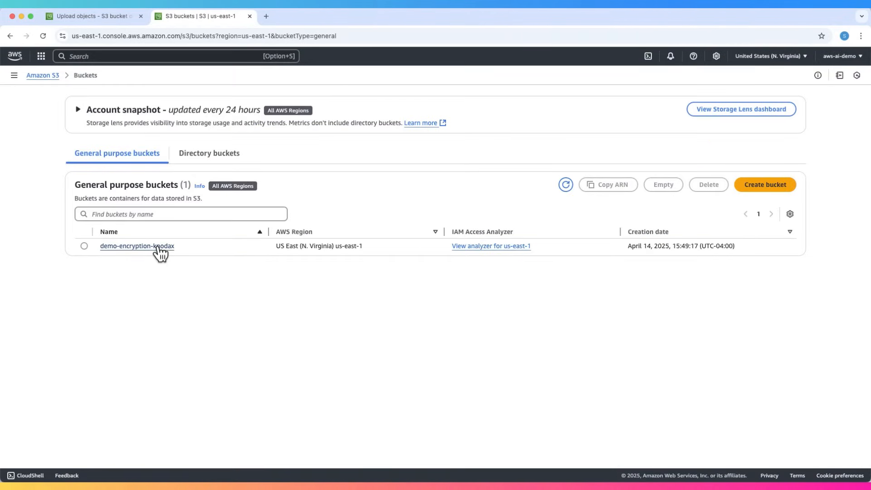
click(139, 246)
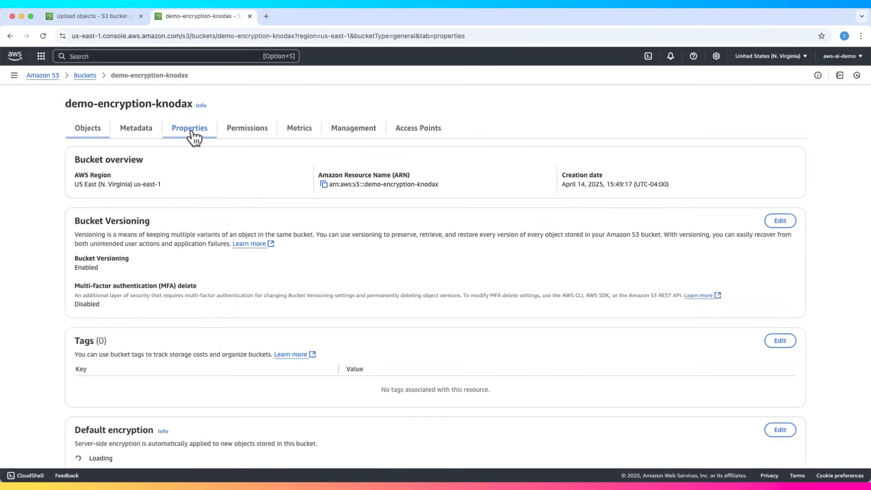
scroll(down, 3)
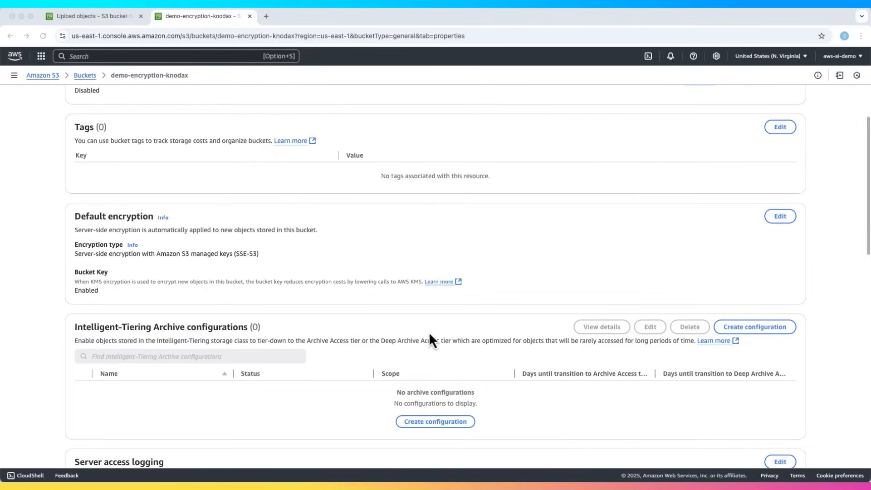
- Edit default encryption, trying SSE-KMS and DSSE-KMS, then choose SSE-KMS with an existing key
click(780, 216)
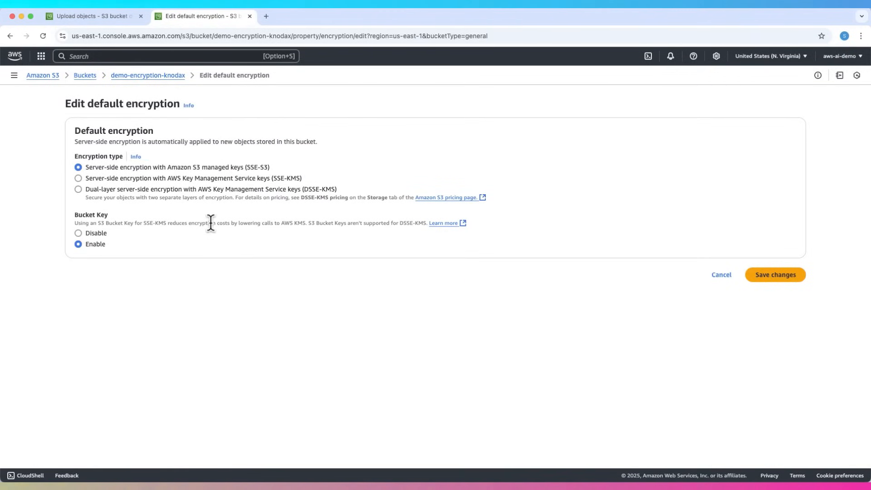
click(78, 178)
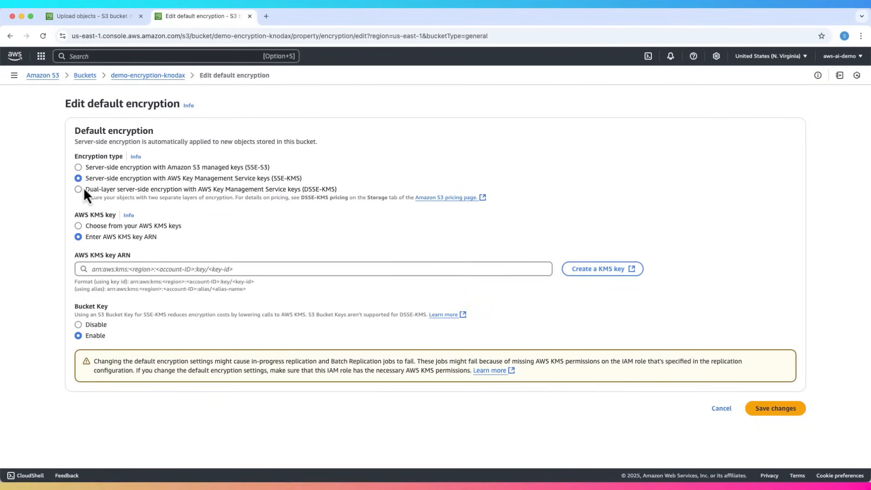
click(78, 190)
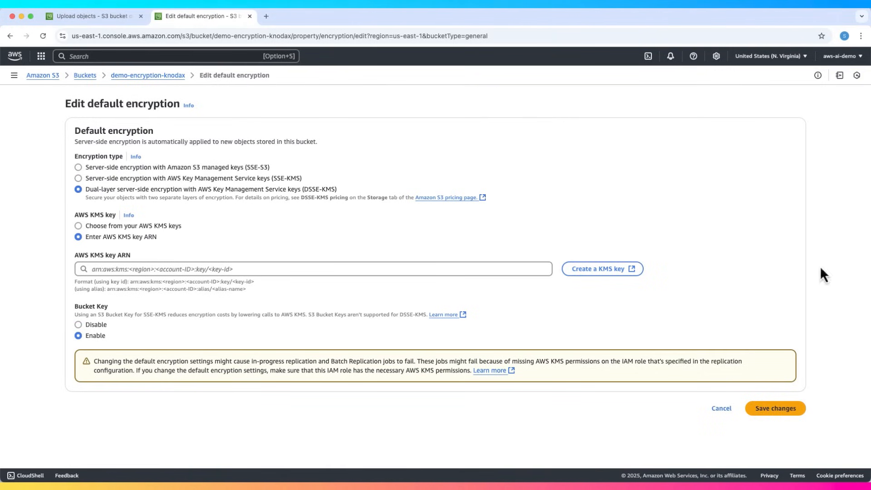
click(78, 178)
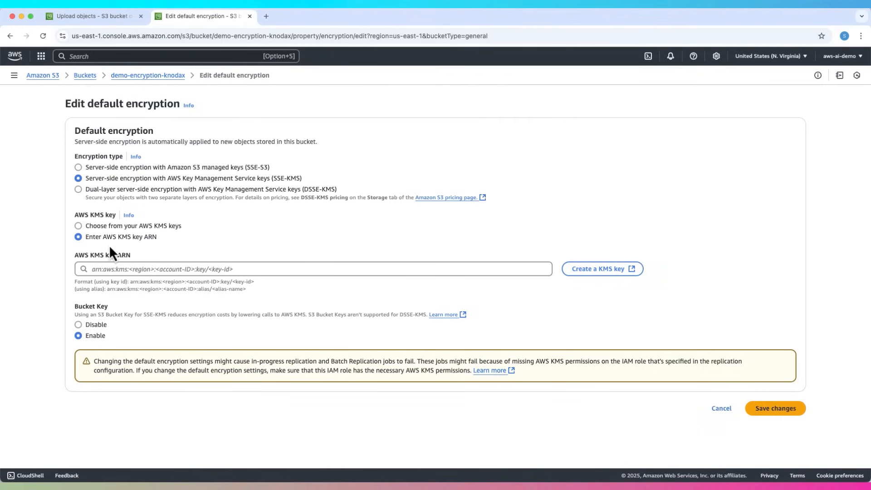
click(75, 226)
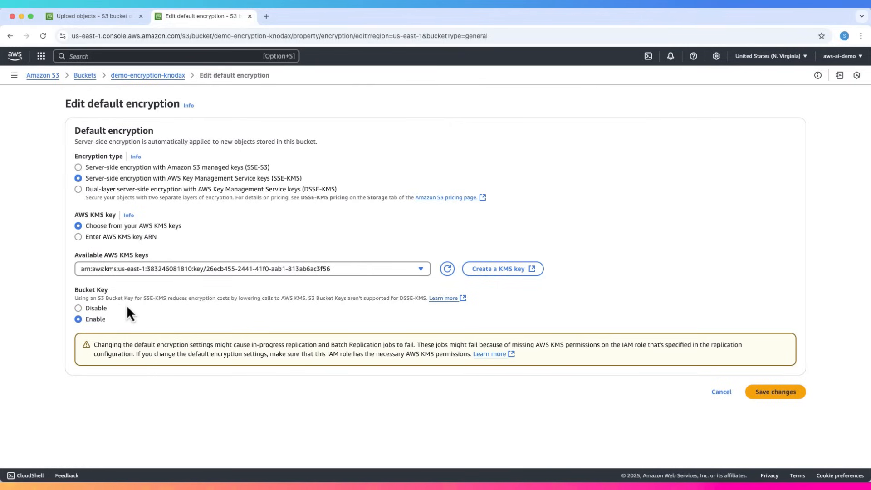
mouse_move(302, 238)
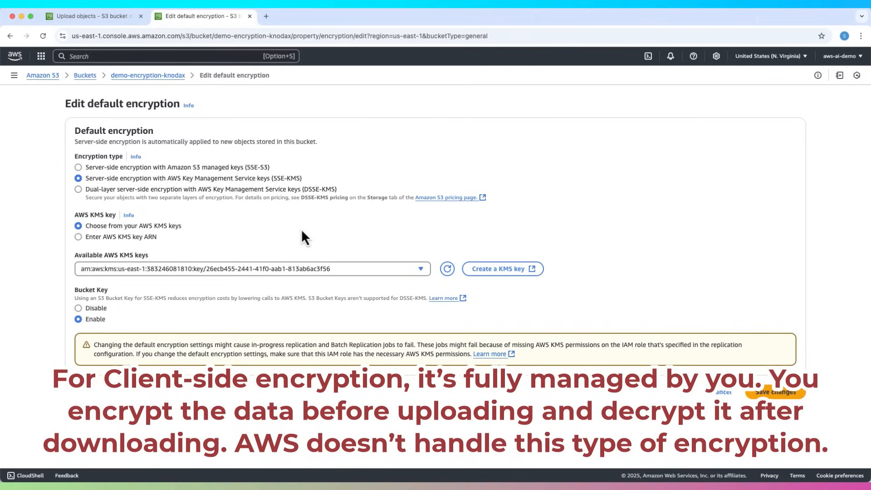
mouse_move(295, 226)
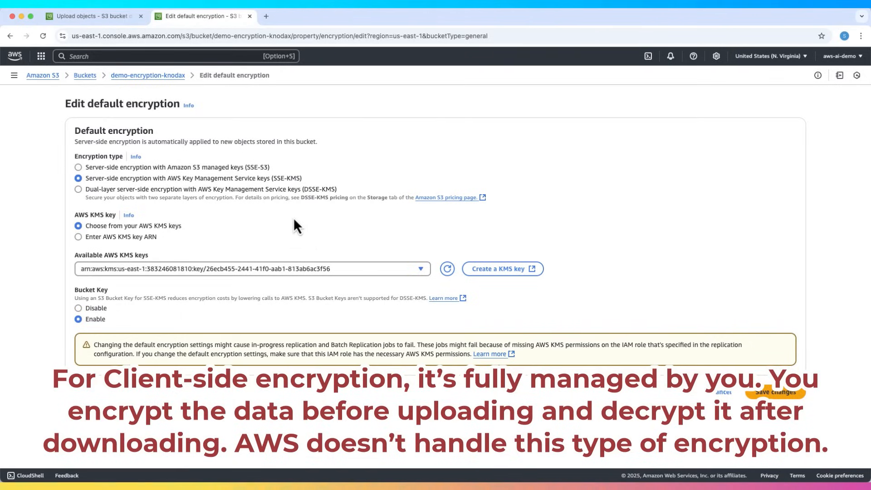
- Switch the default encryption choice to SSE-S3, then to DSSE-KMS, without saving
click(78, 167)
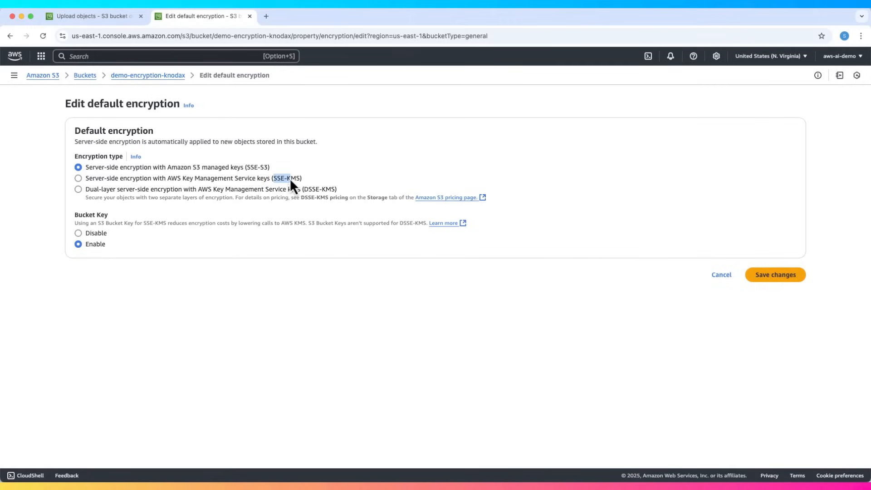
click(79, 190)
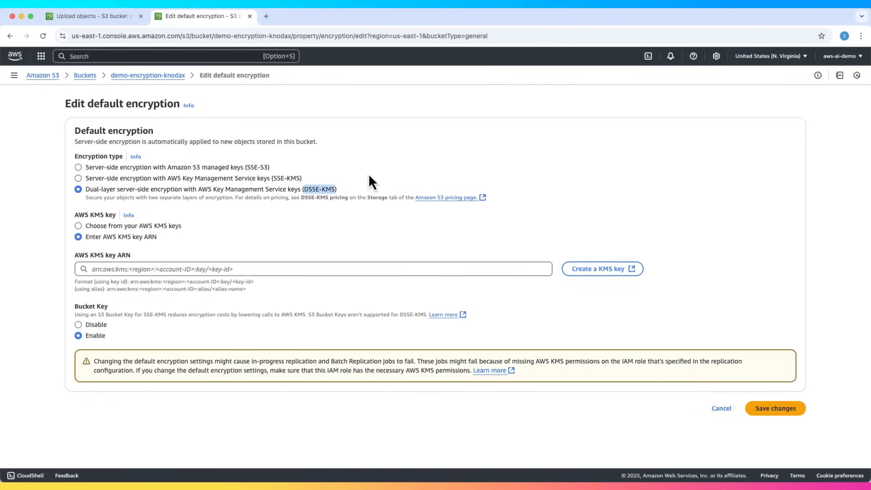